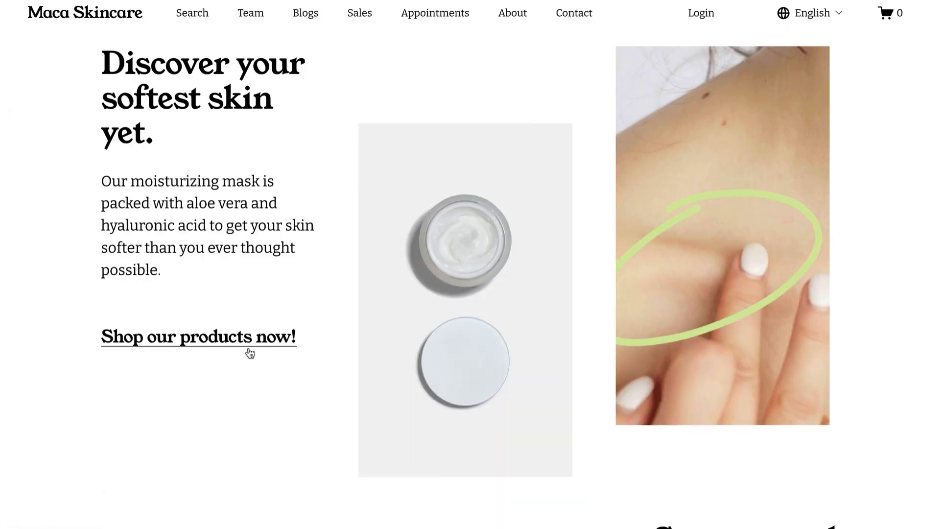
# Visit the Maca Skincare Sales and About pages, then return to the Squarespace editor
pyautogui.click(359, 13)
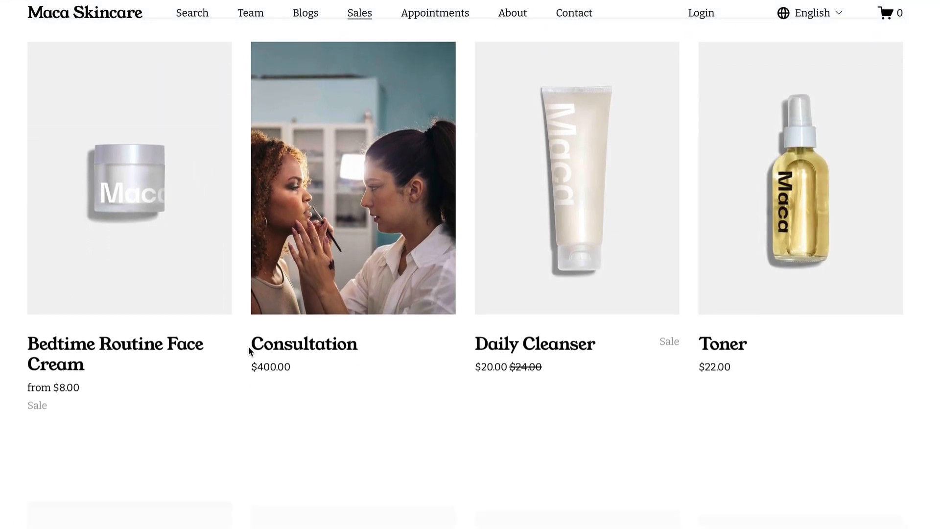
pyautogui.scroll(-3)
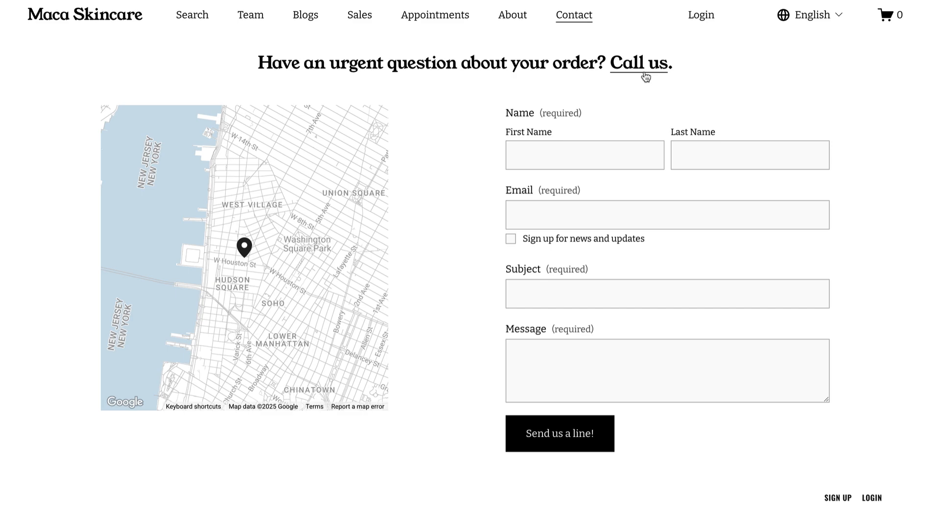
pyautogui.click(512, 14)
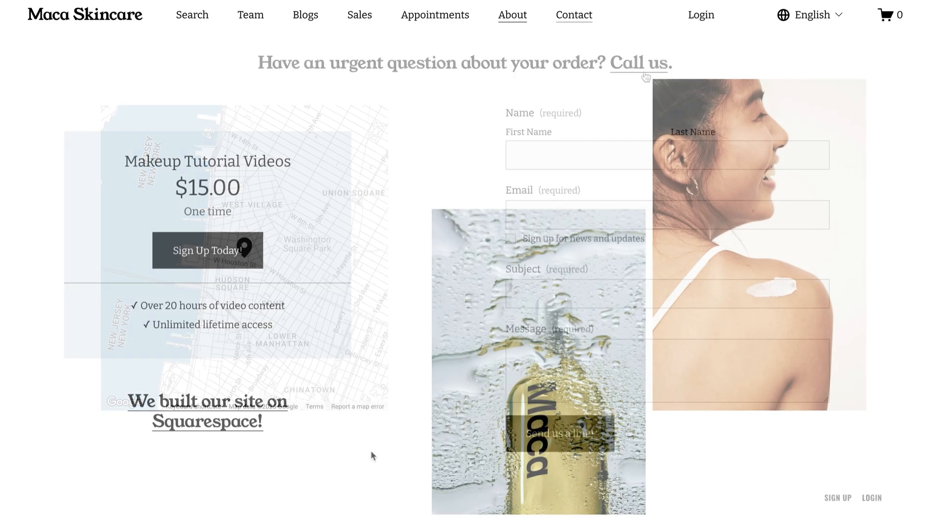
pyautogui.click(206, 420)
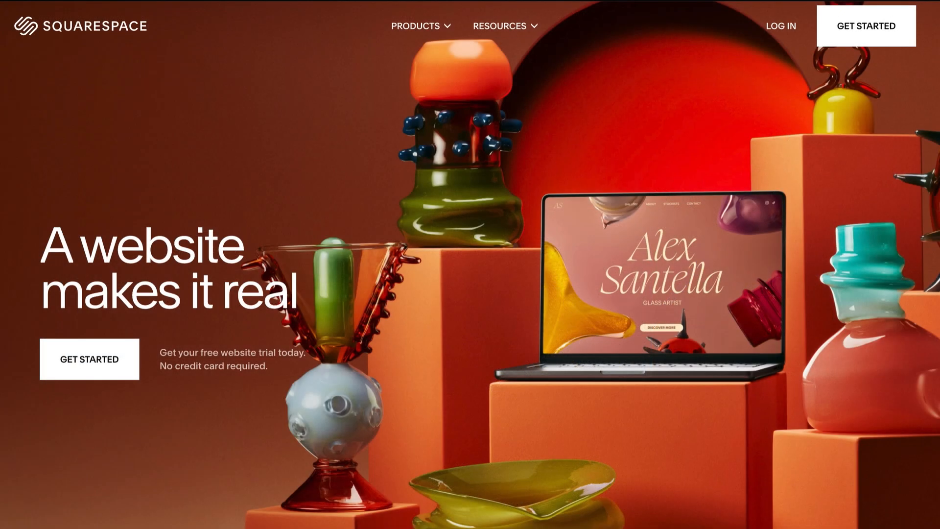
pyautogui.click(865, 26)
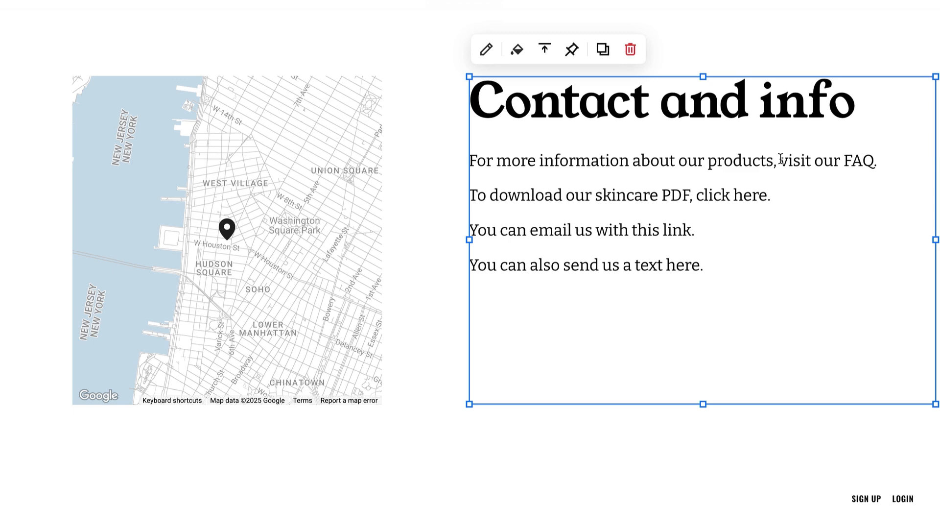
# Link the phrase 'visit our FAQ' to the FAQs page (/faqs)
pyautogui.moveTo(776, 161); pyautogui.dragTo(875, 160)
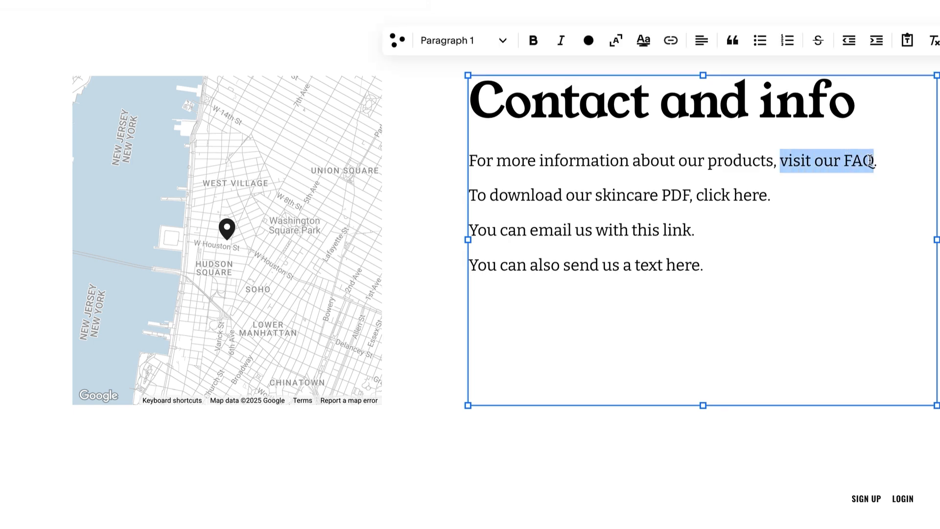
pyautogui.click(670, 40)
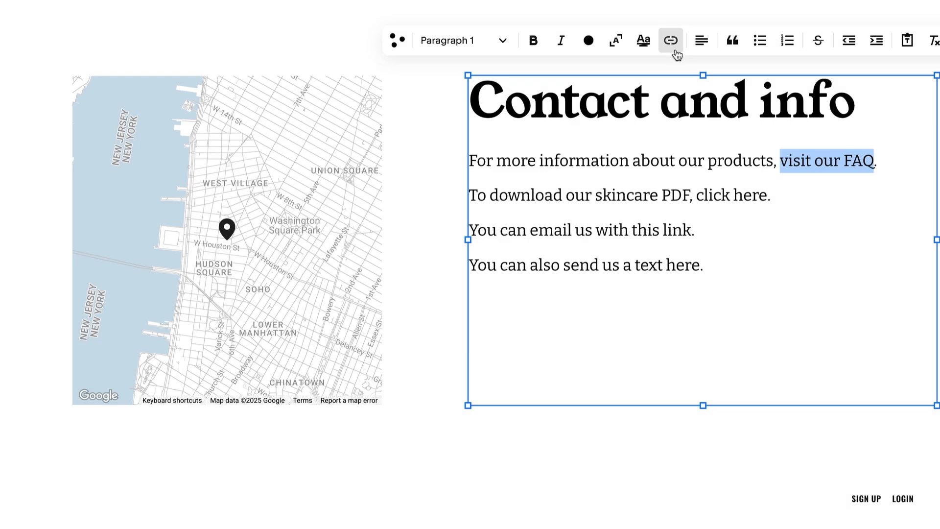
pyautogui.click(670, 41)
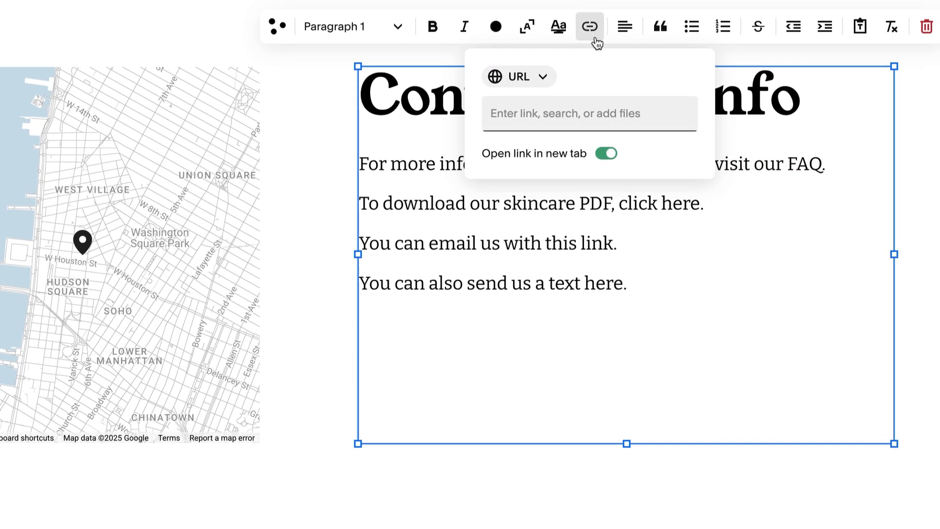
pyautogui.click(589, 113)
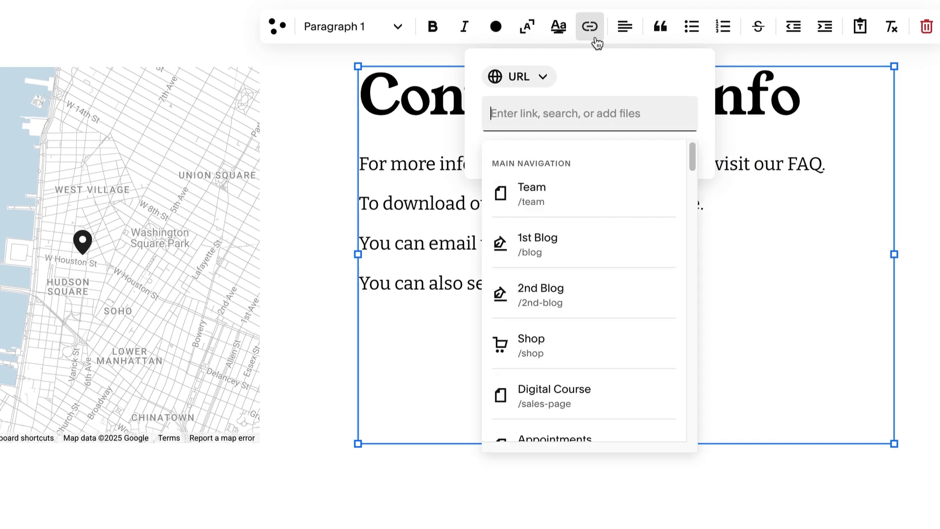
pyautogui.click(589, 114)
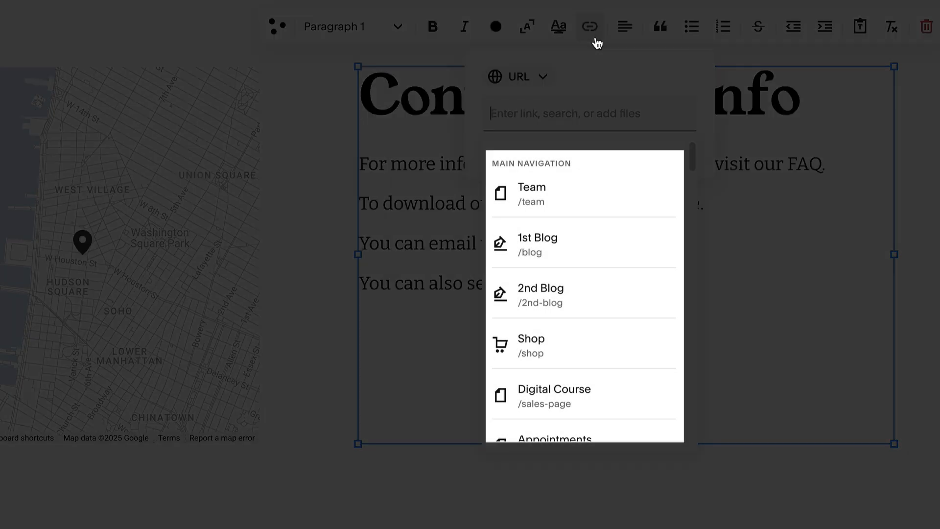
pyautogui.write('f')
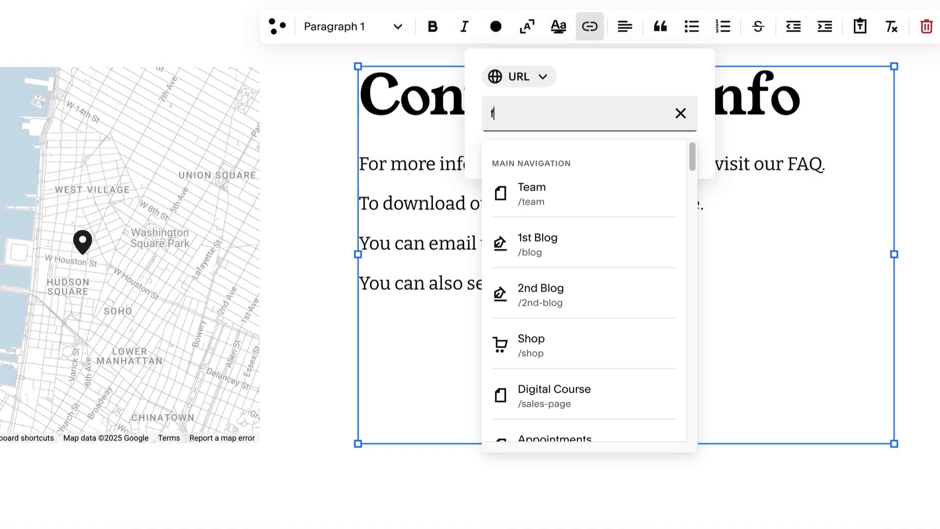
pyautogui.write('aq')
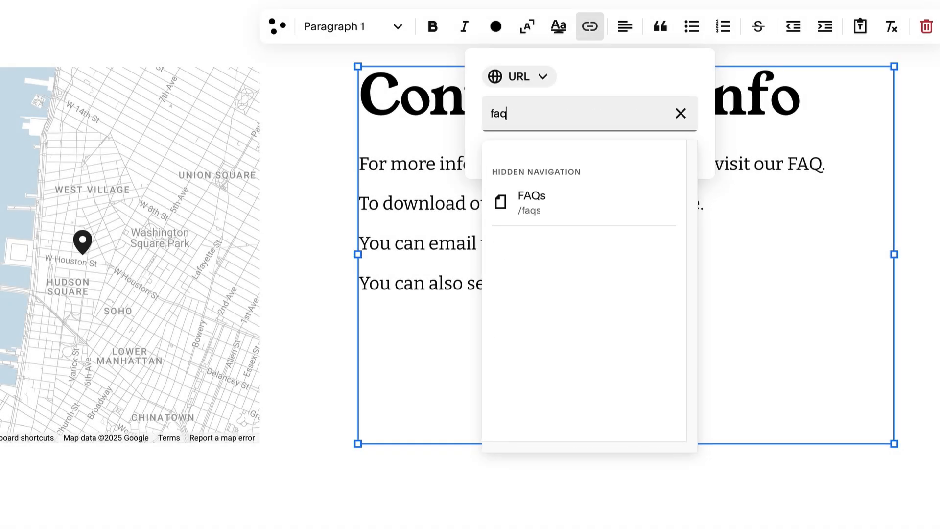
pyautogui.click(530, 201)
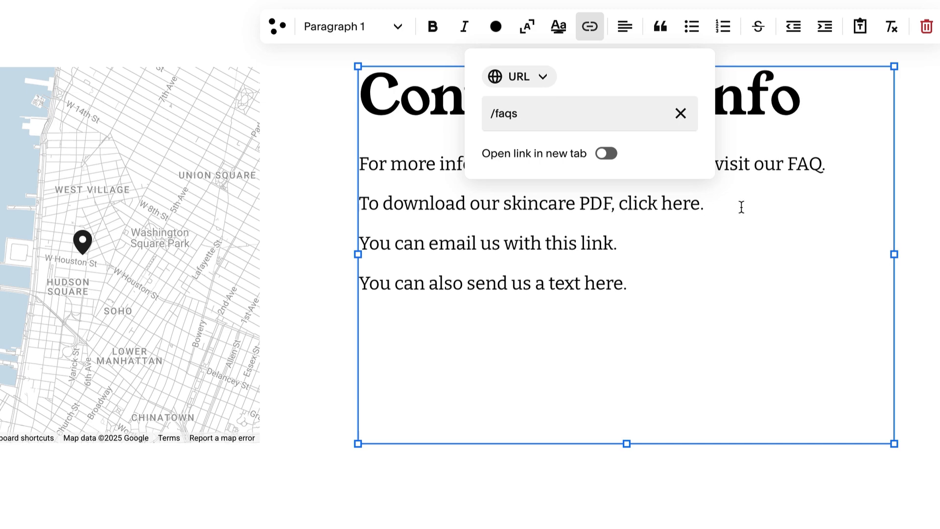
pyautogui.click(590, 27)
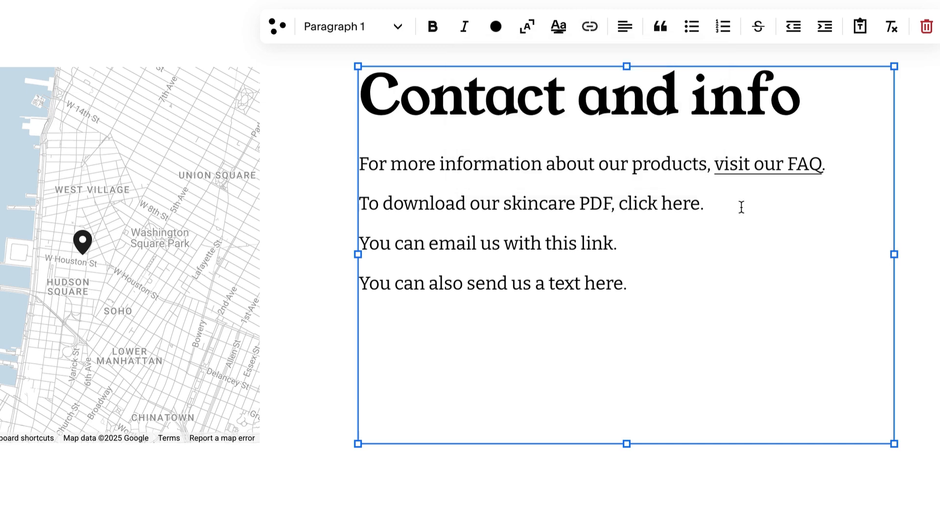
pyautogui.doubleClick(665, 203)
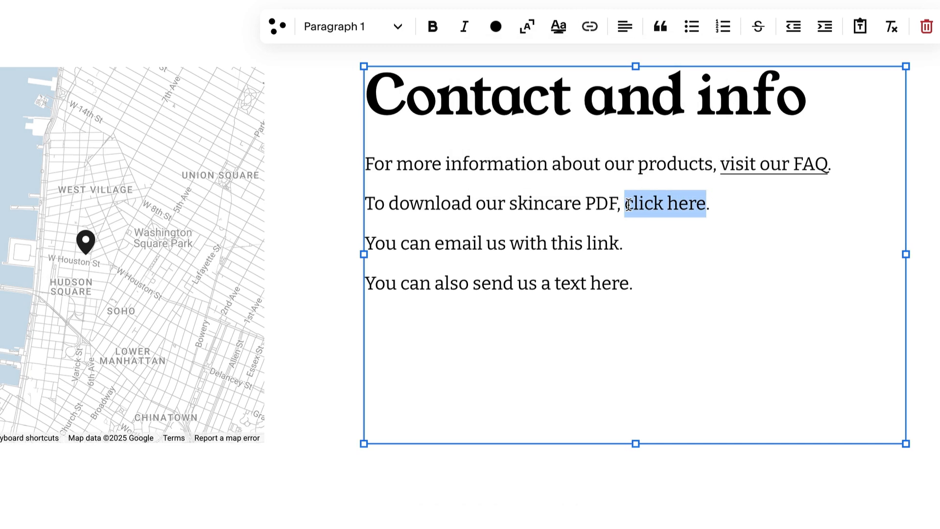
# Link 'click here' to the uploaded file macaskin squarespace.pdf
pyautogui.click(588, 27)
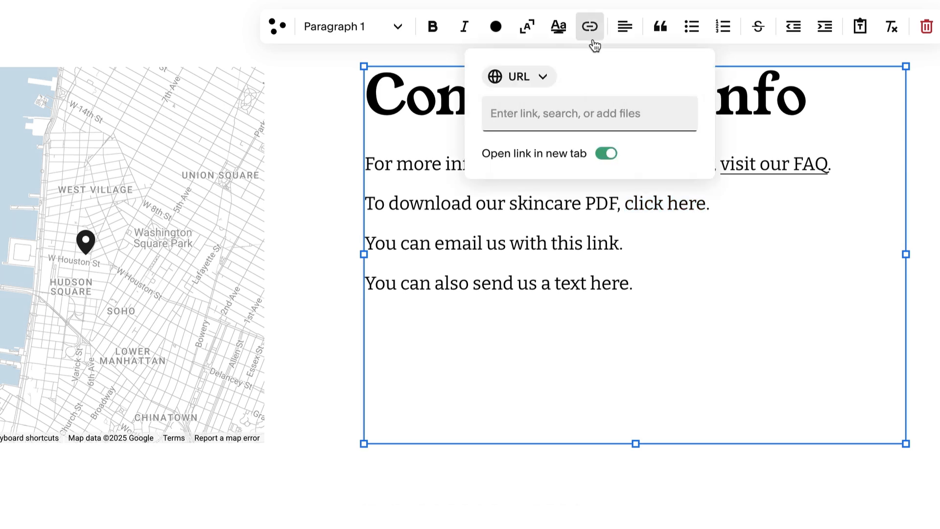
pyautogui.click(518, 77)
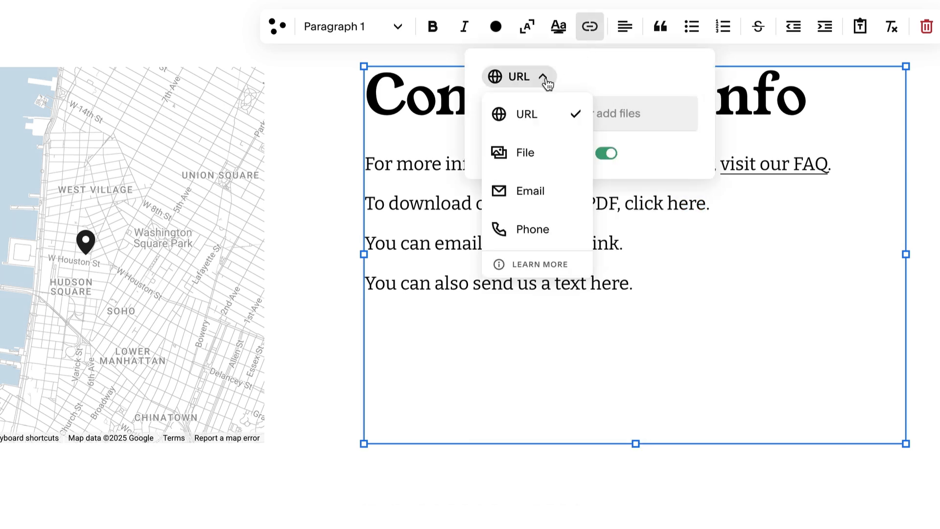
pyautogui.click(524, 152)
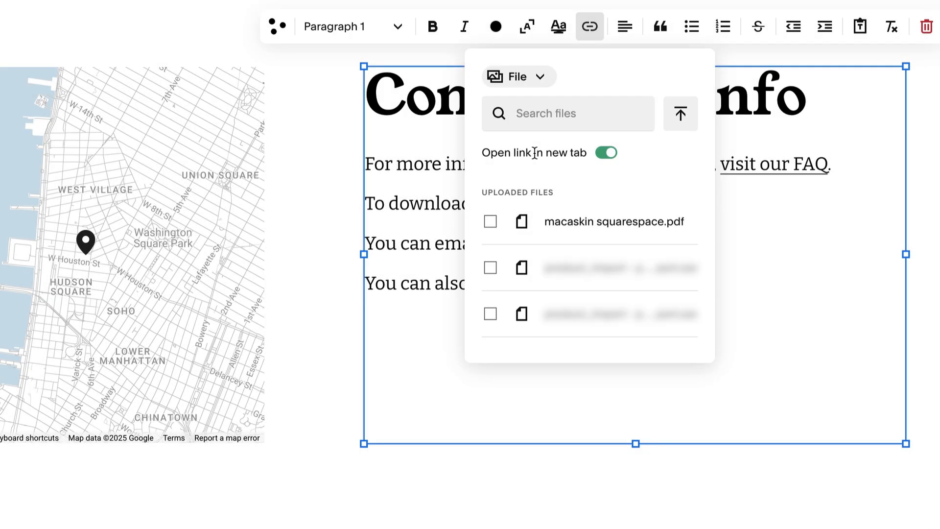
pyautogui.click(612, 222)
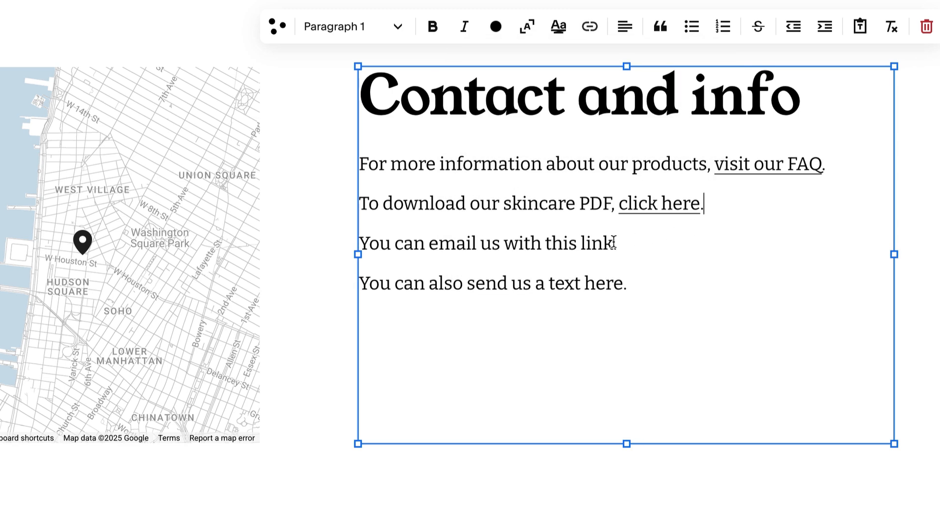
pyautogui.moveTo(547, 243); pyautogui.dragTo(611, 243)
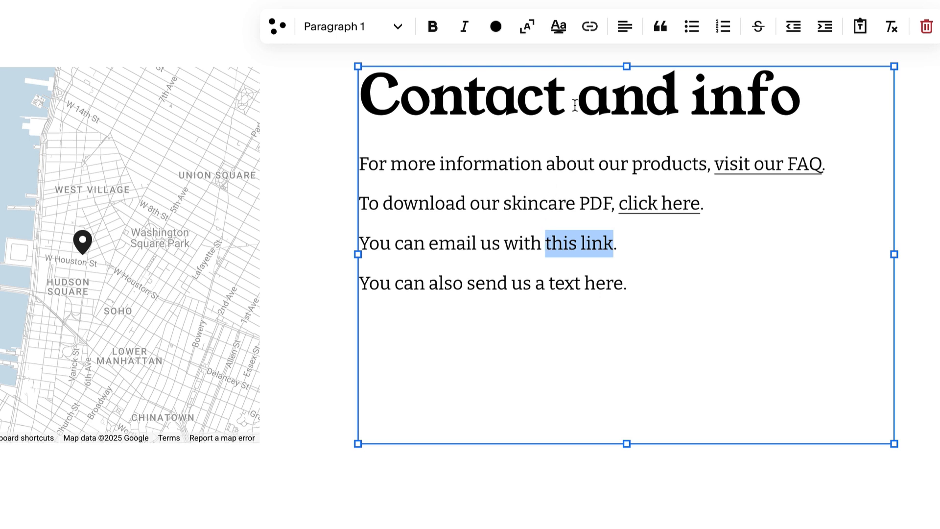
pyautogui.click(589, 26)
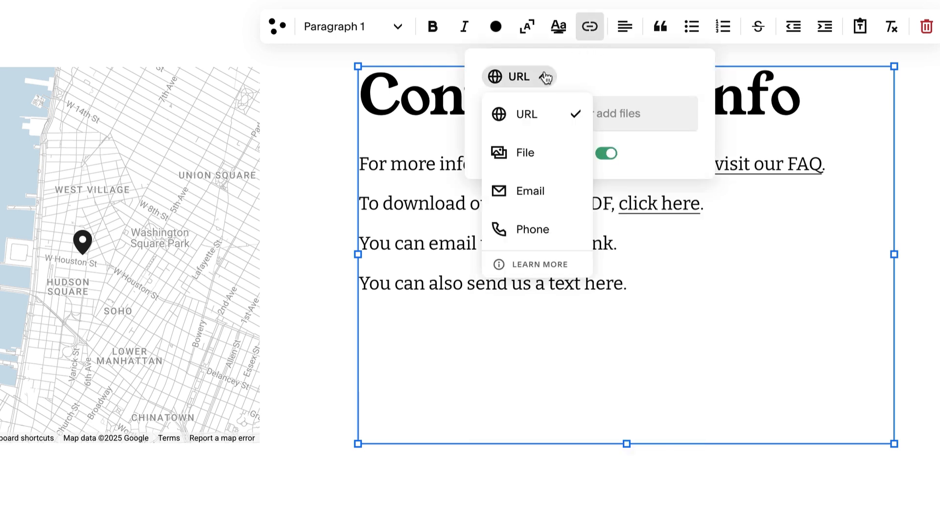
pyautogui.click(526, 190)
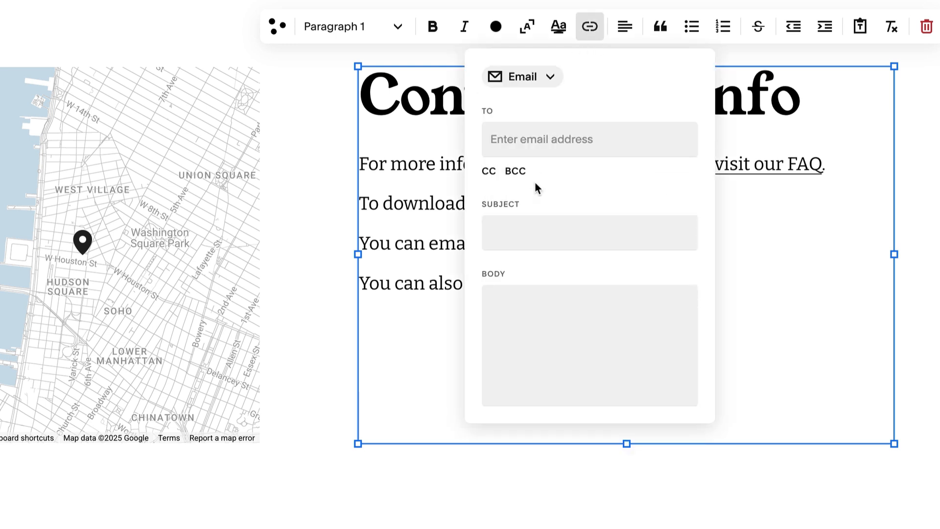
pyautogui.write('john')
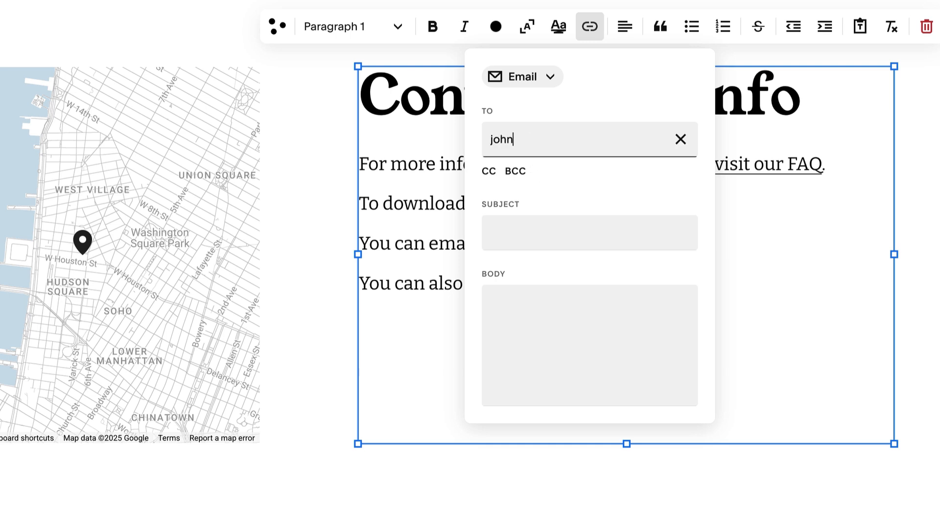
pyautogui.write('.appleseed@example.com')
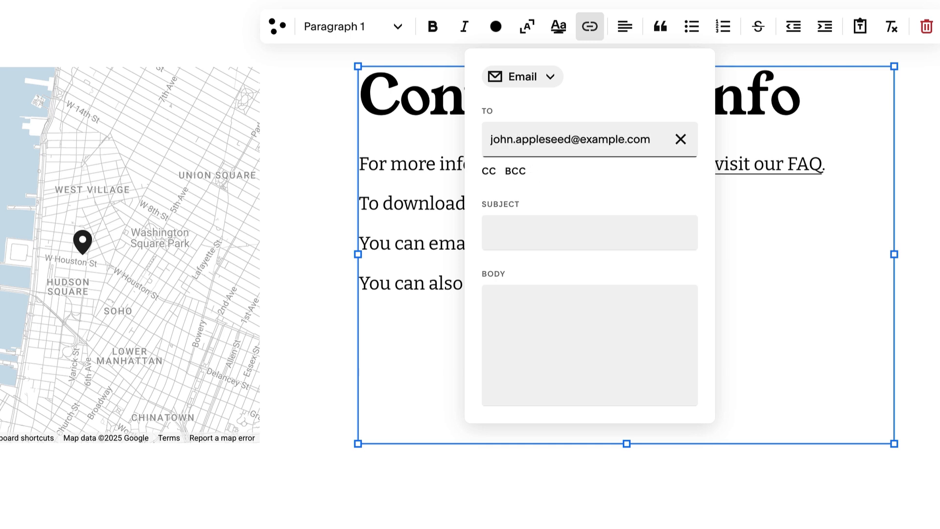
pyautogui.write('Maca Skincare questio')
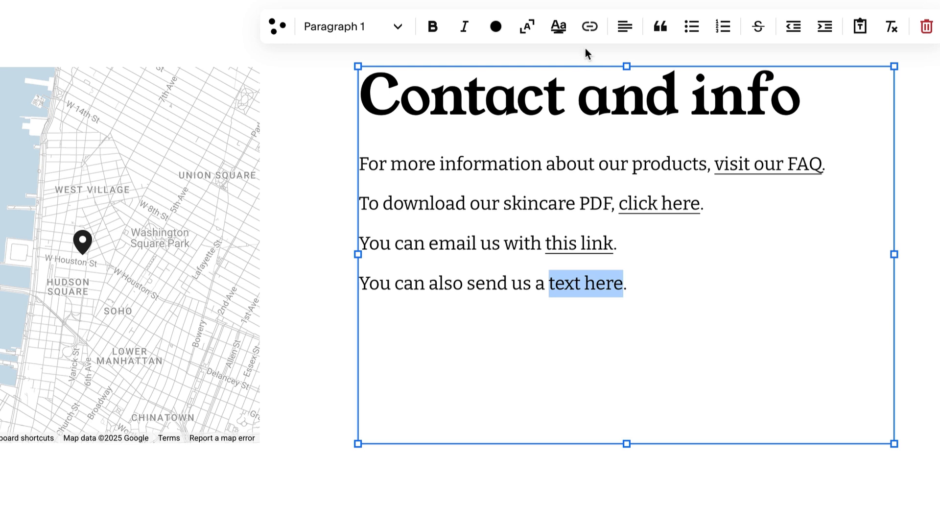
# Make 'text here' a phone link that sends a text instead of calling
pyautogui.click(589, 26)
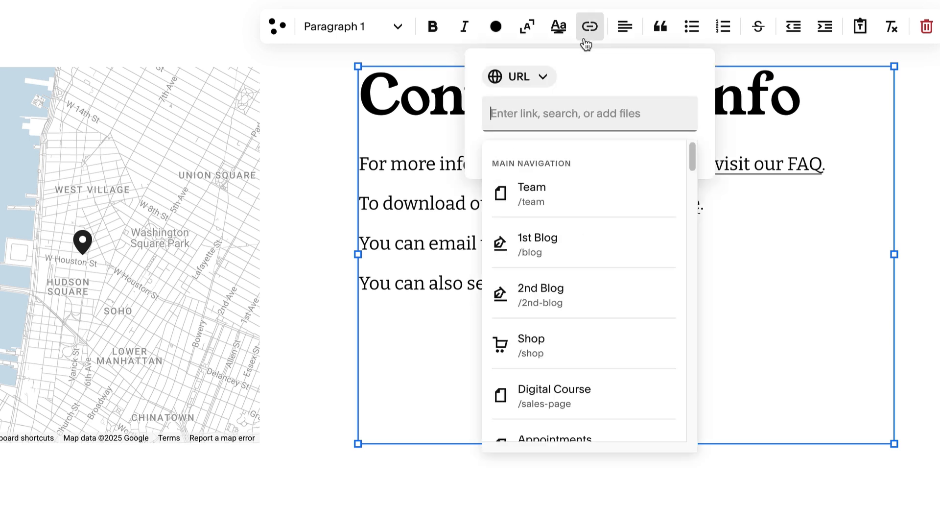
pyautogui.click(518, 76)
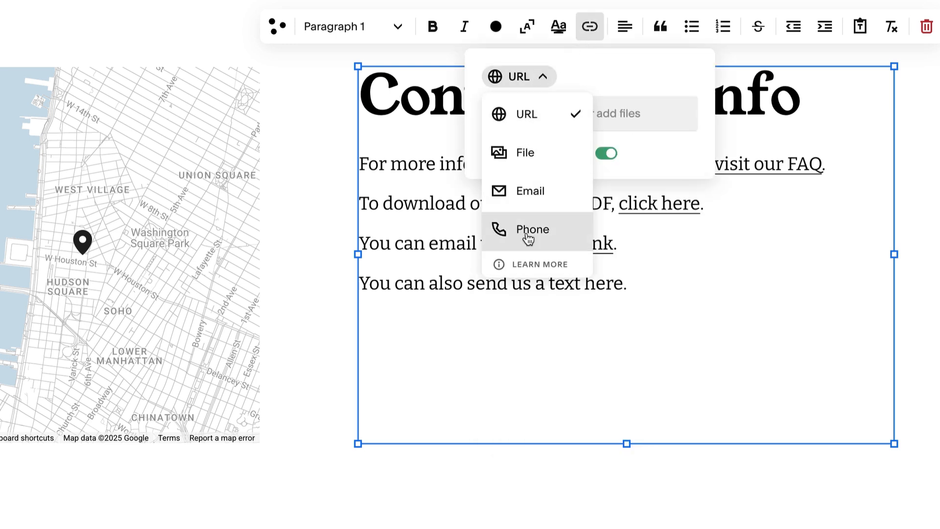
pyautogui.click(532, 229)
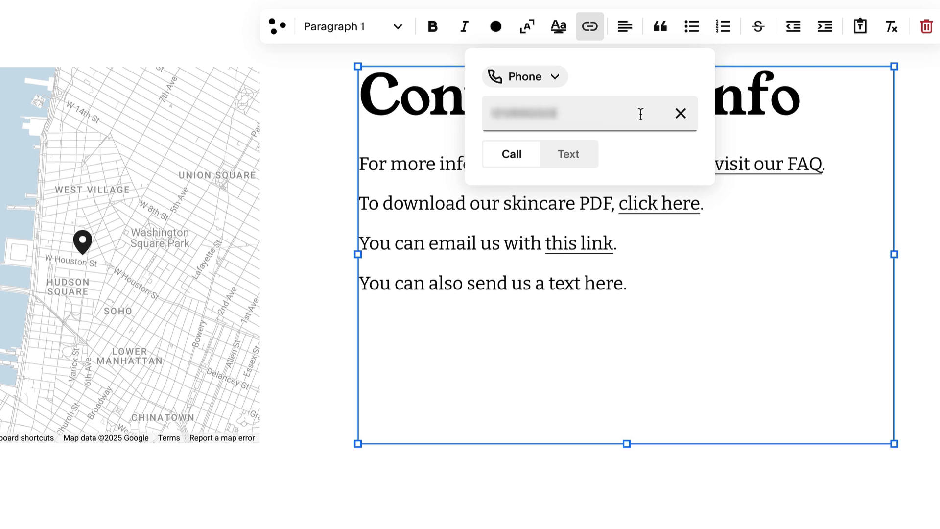
pyautogui.click(567, 154)
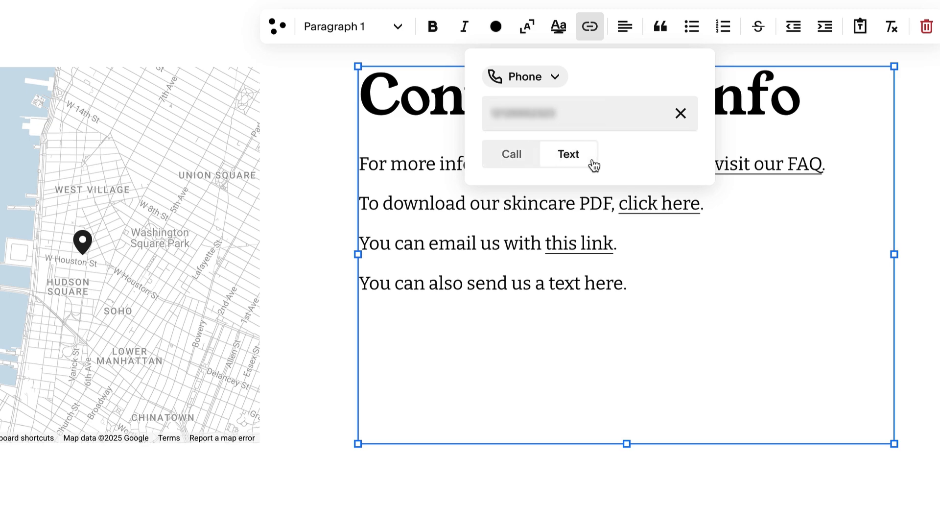
pyautogui.moveTo(633, 264)
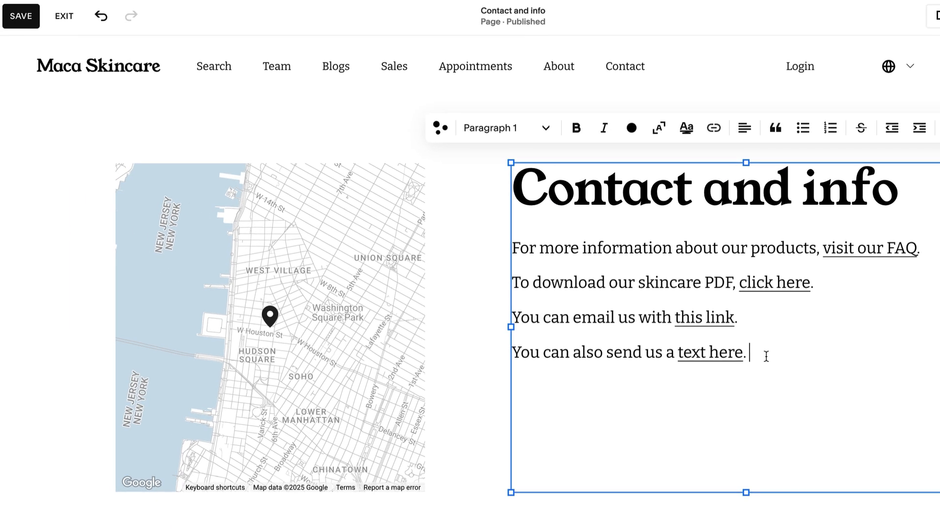
# Save the contact page changes and exit the editor
pyautogui.click(21, 16)
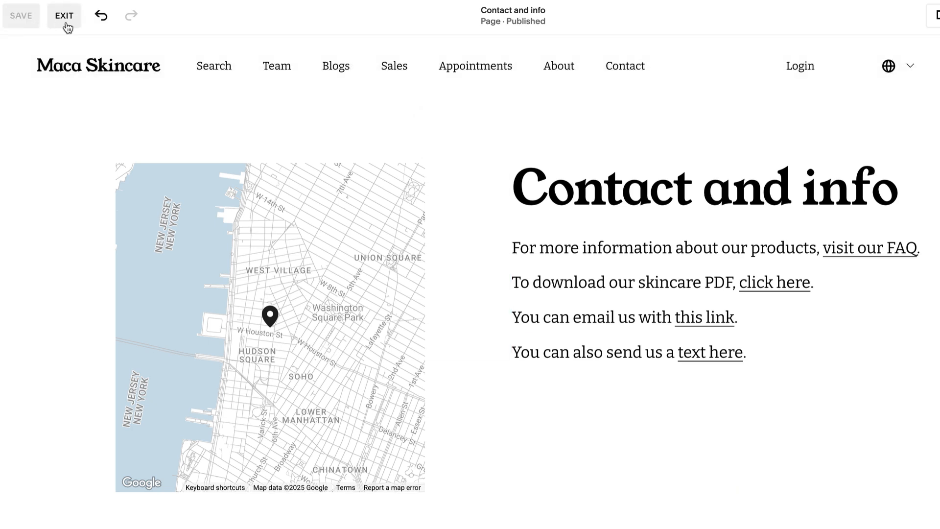
pyautogui.click(64, 15)
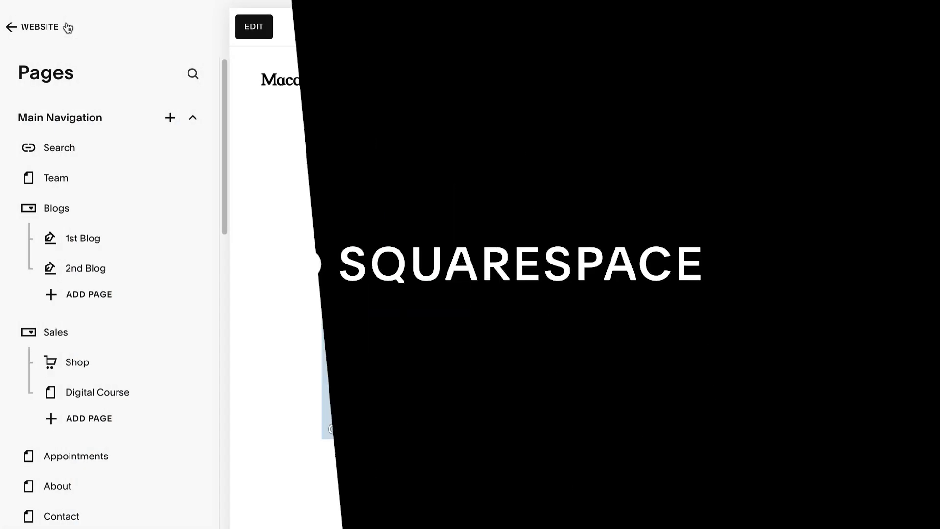